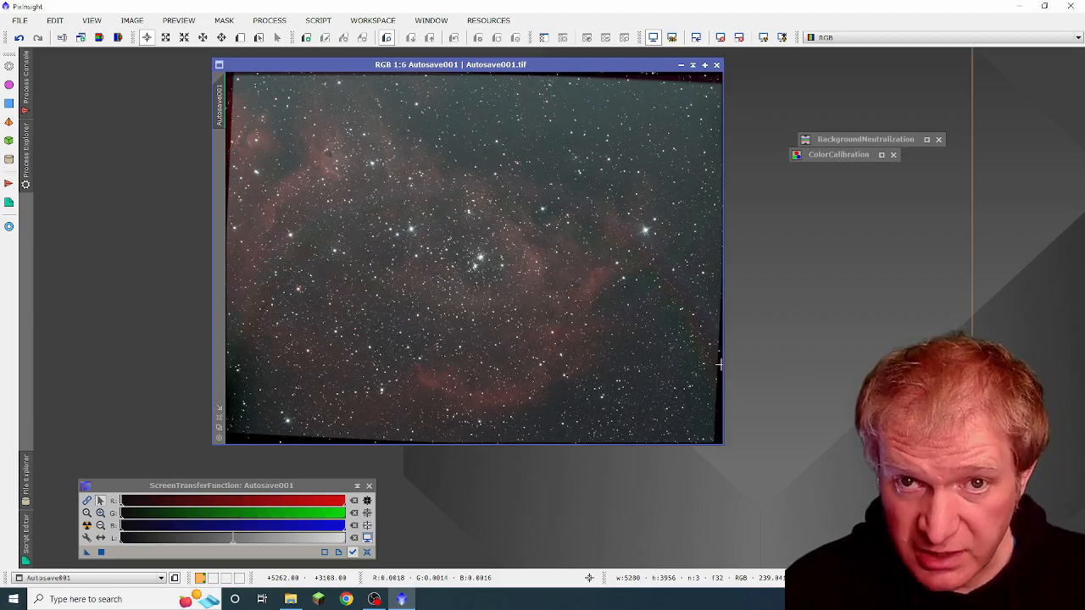
mouse_move(718, 208)
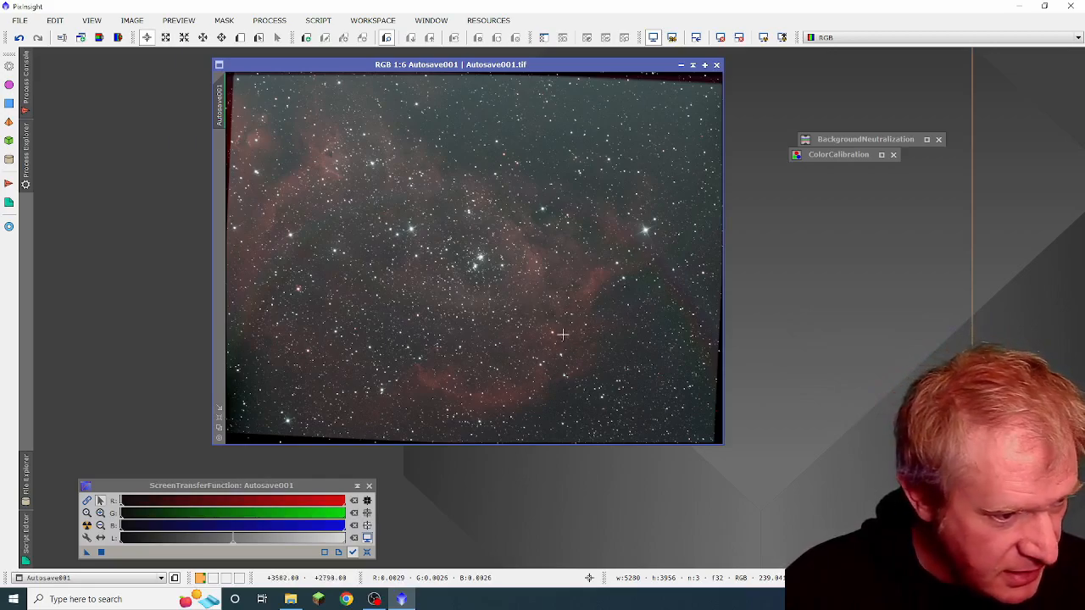
mouse_move(447, 337)
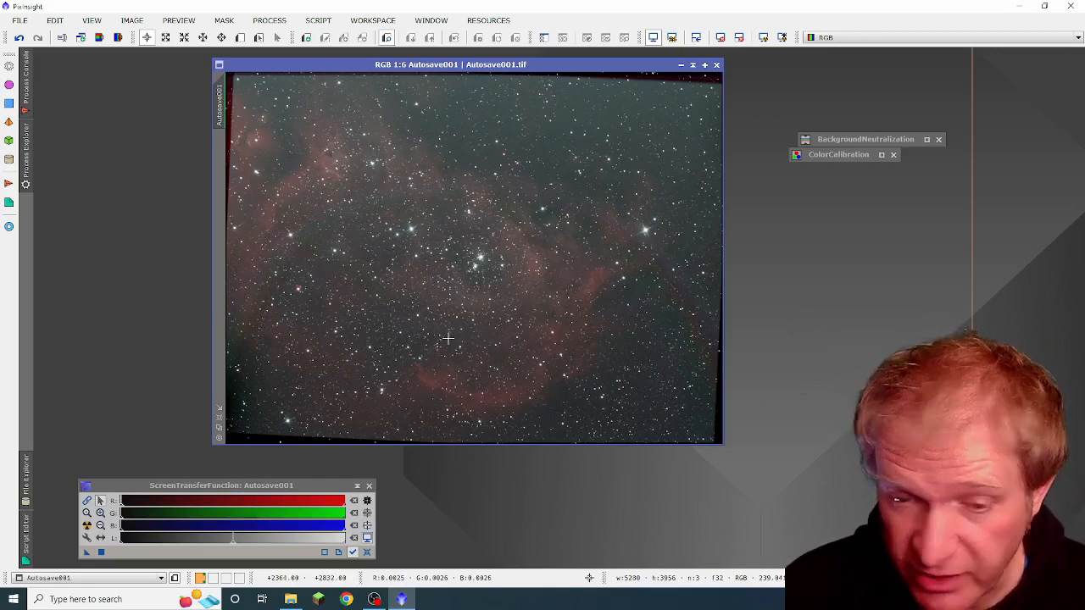
mouse_move(616, 306)
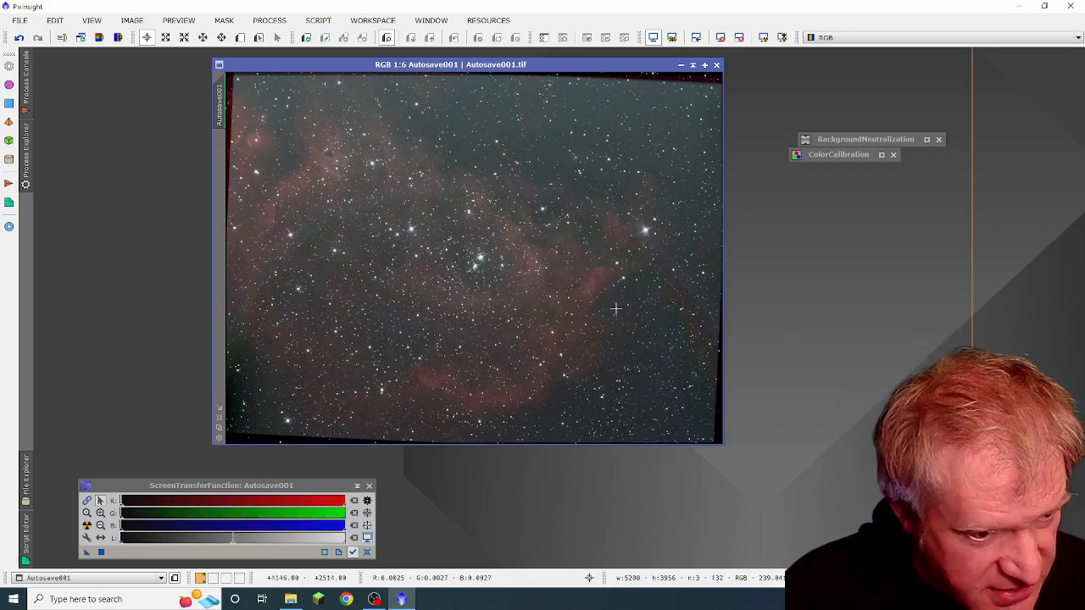
mouse_move(310, 273)
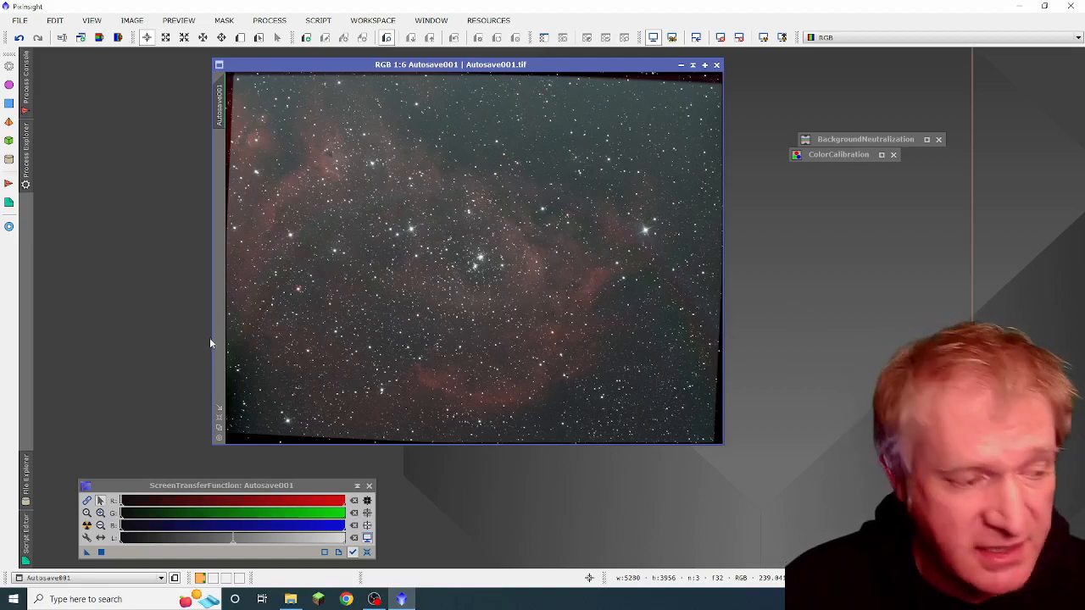
mouse_move(489, 190)
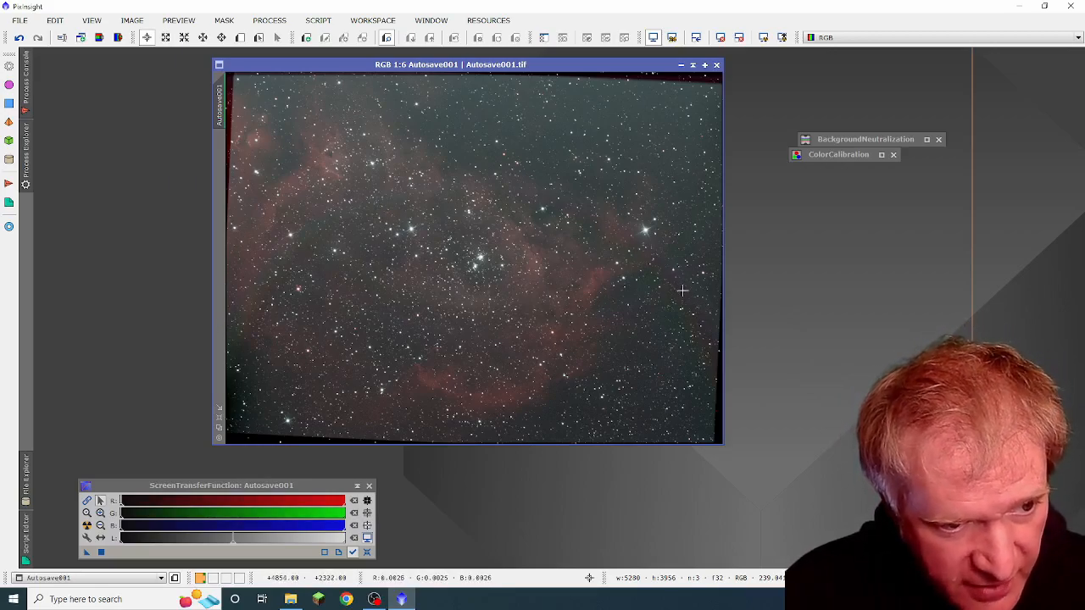
mouse_move(687, 304)
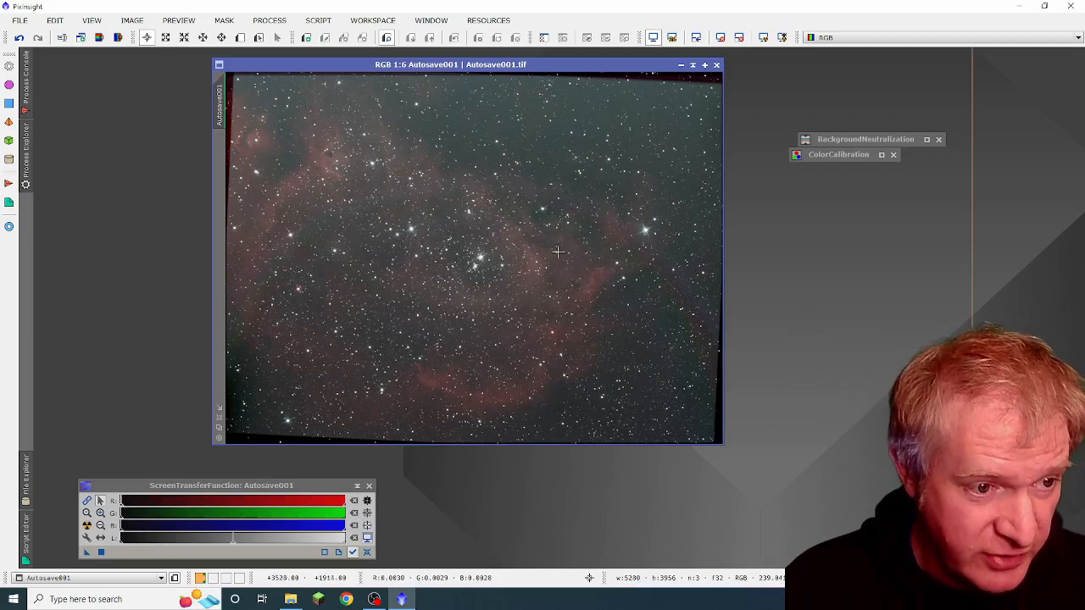
mouse_move(667, 263)
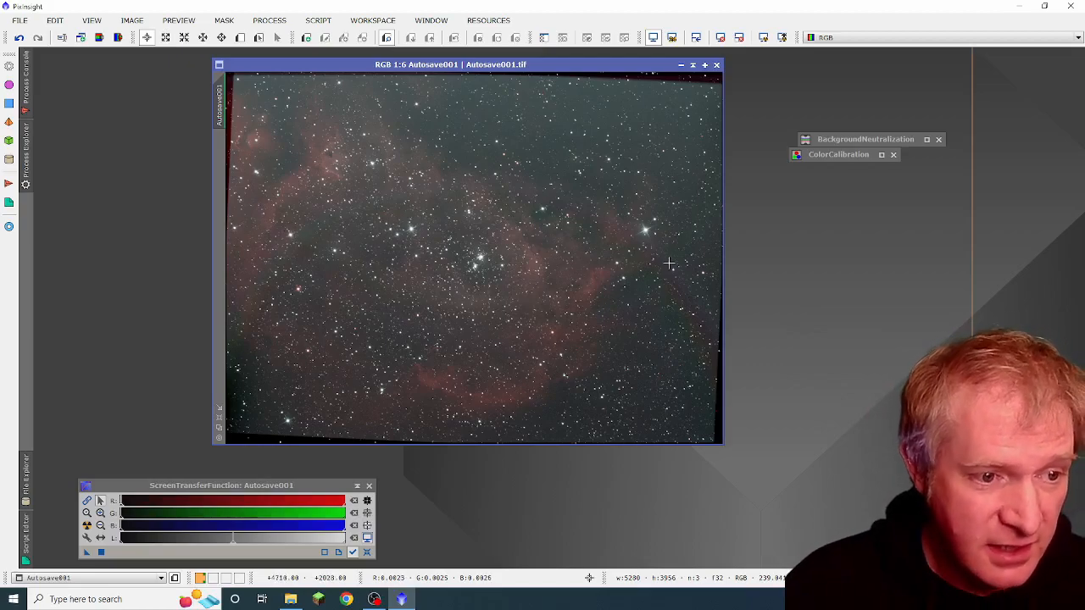
mouse_move(657, 234)
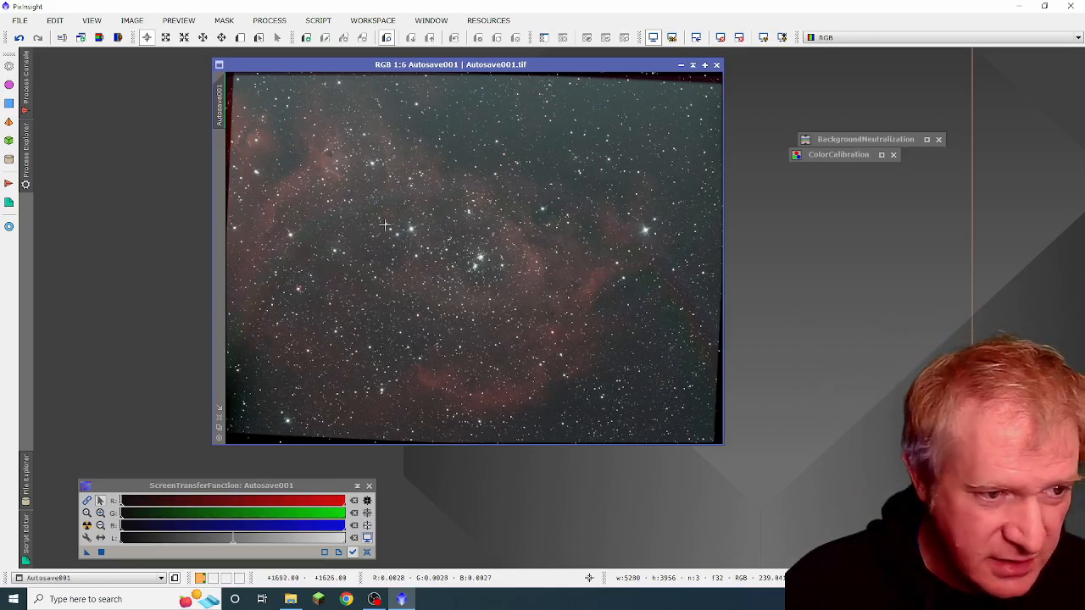
mouse_move(653, 267)
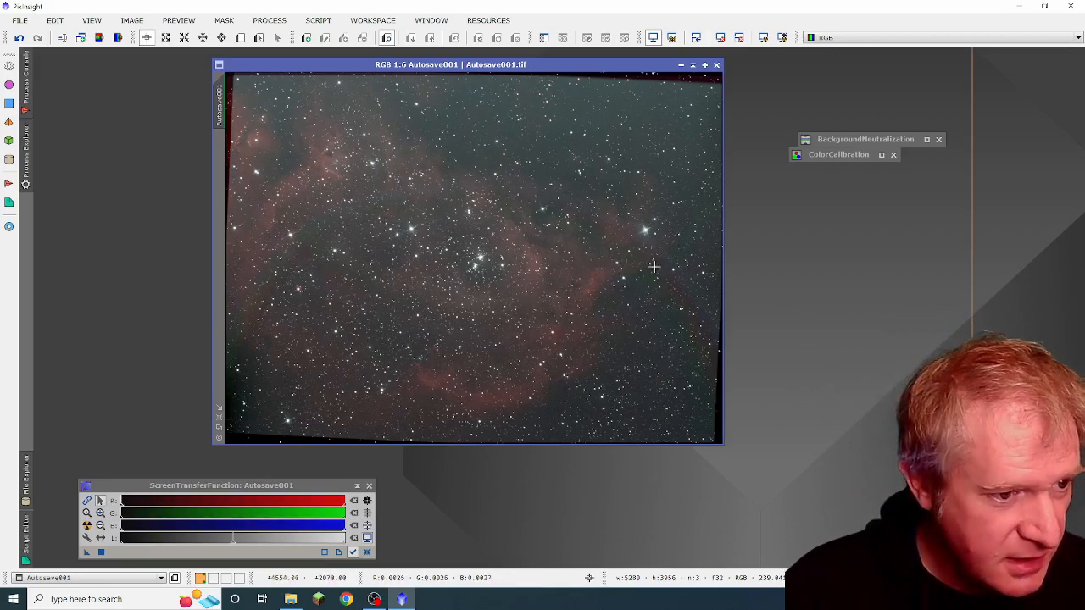
mouse_move(290, 261)
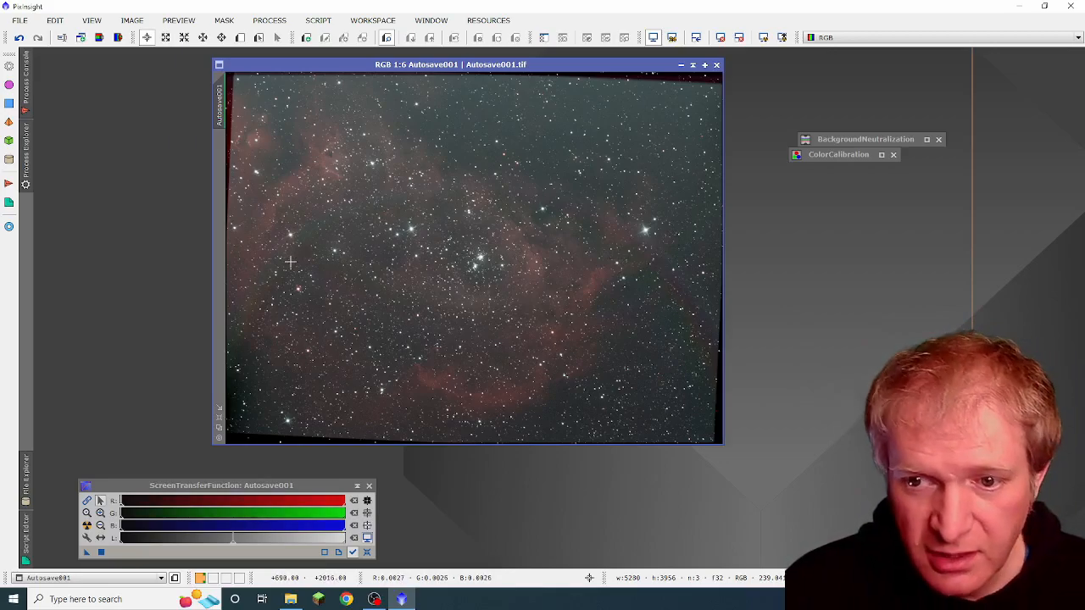